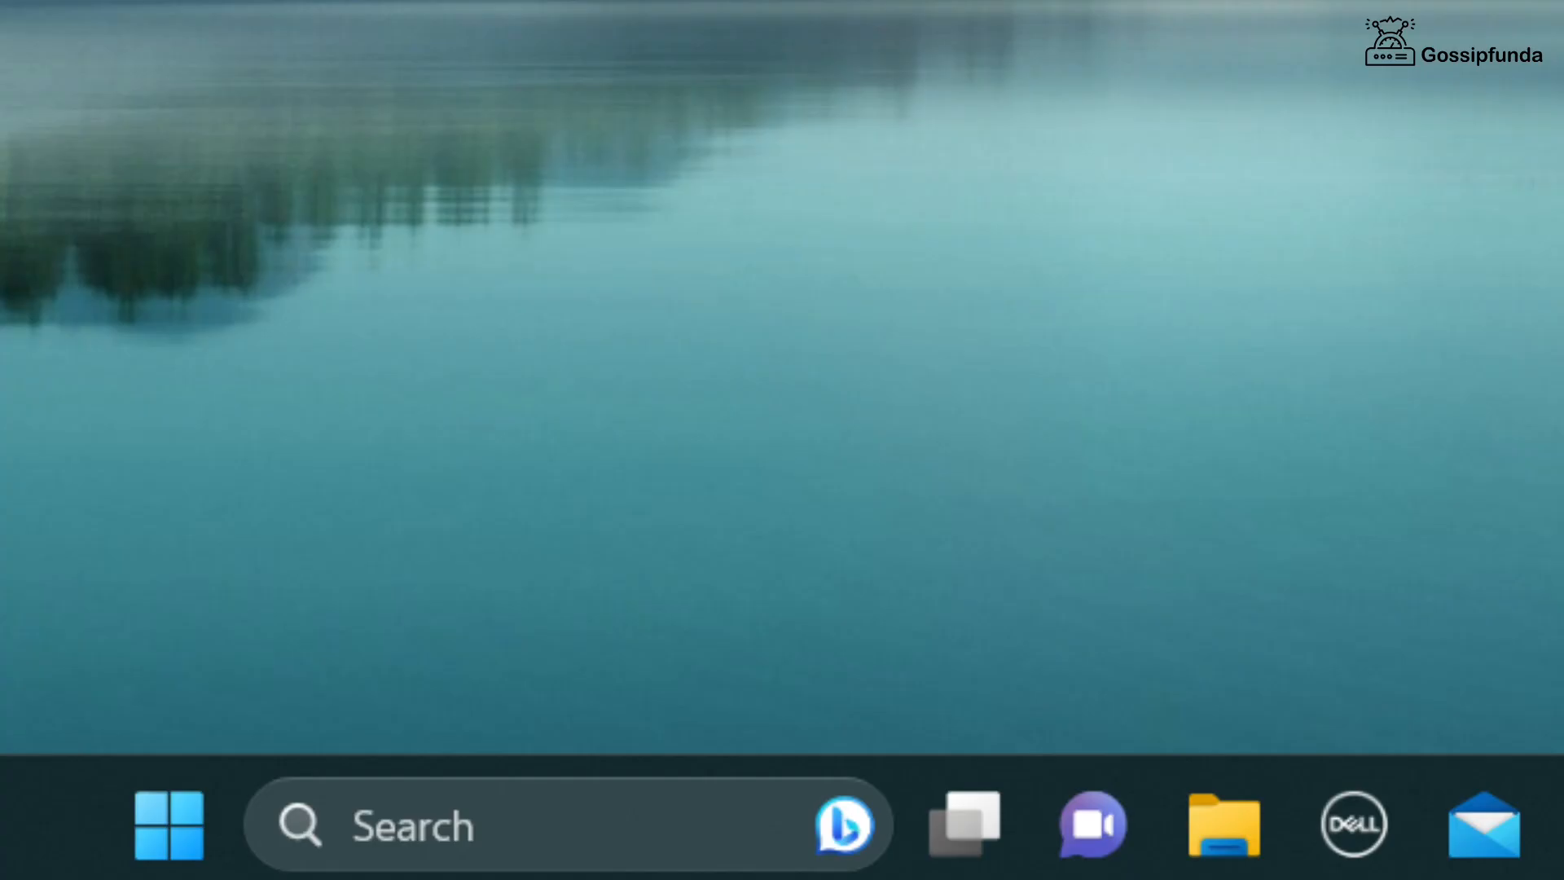
Open GeForce Experience's General settings, where In-Game Overlay is still on.
{"action": "type", "text": "Registry Editor"}
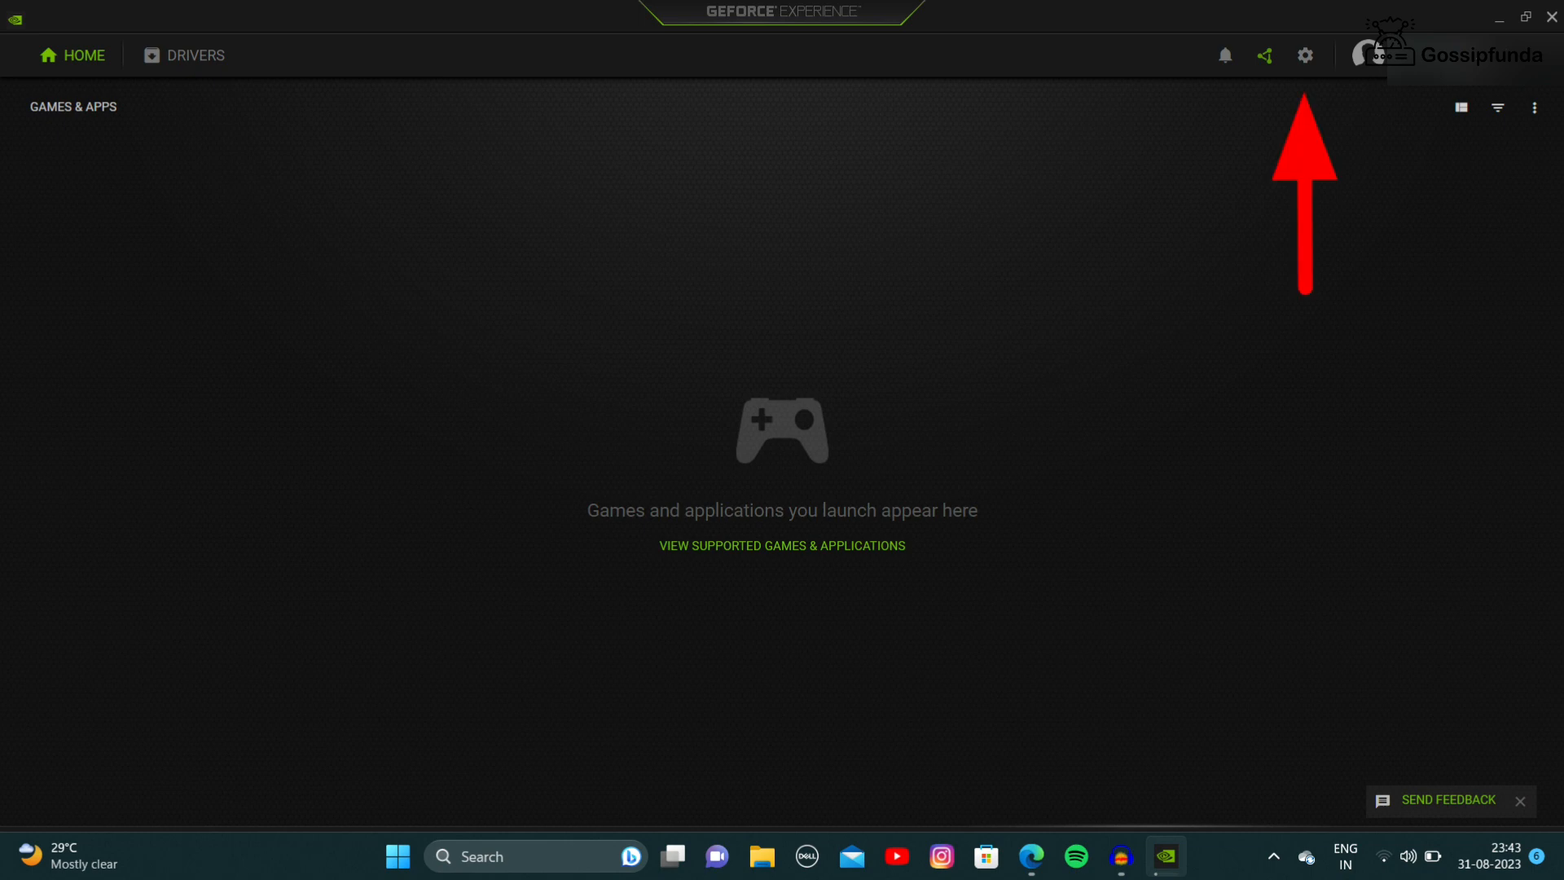
{"action": "left_click", "coordinate": [1305, 55]}
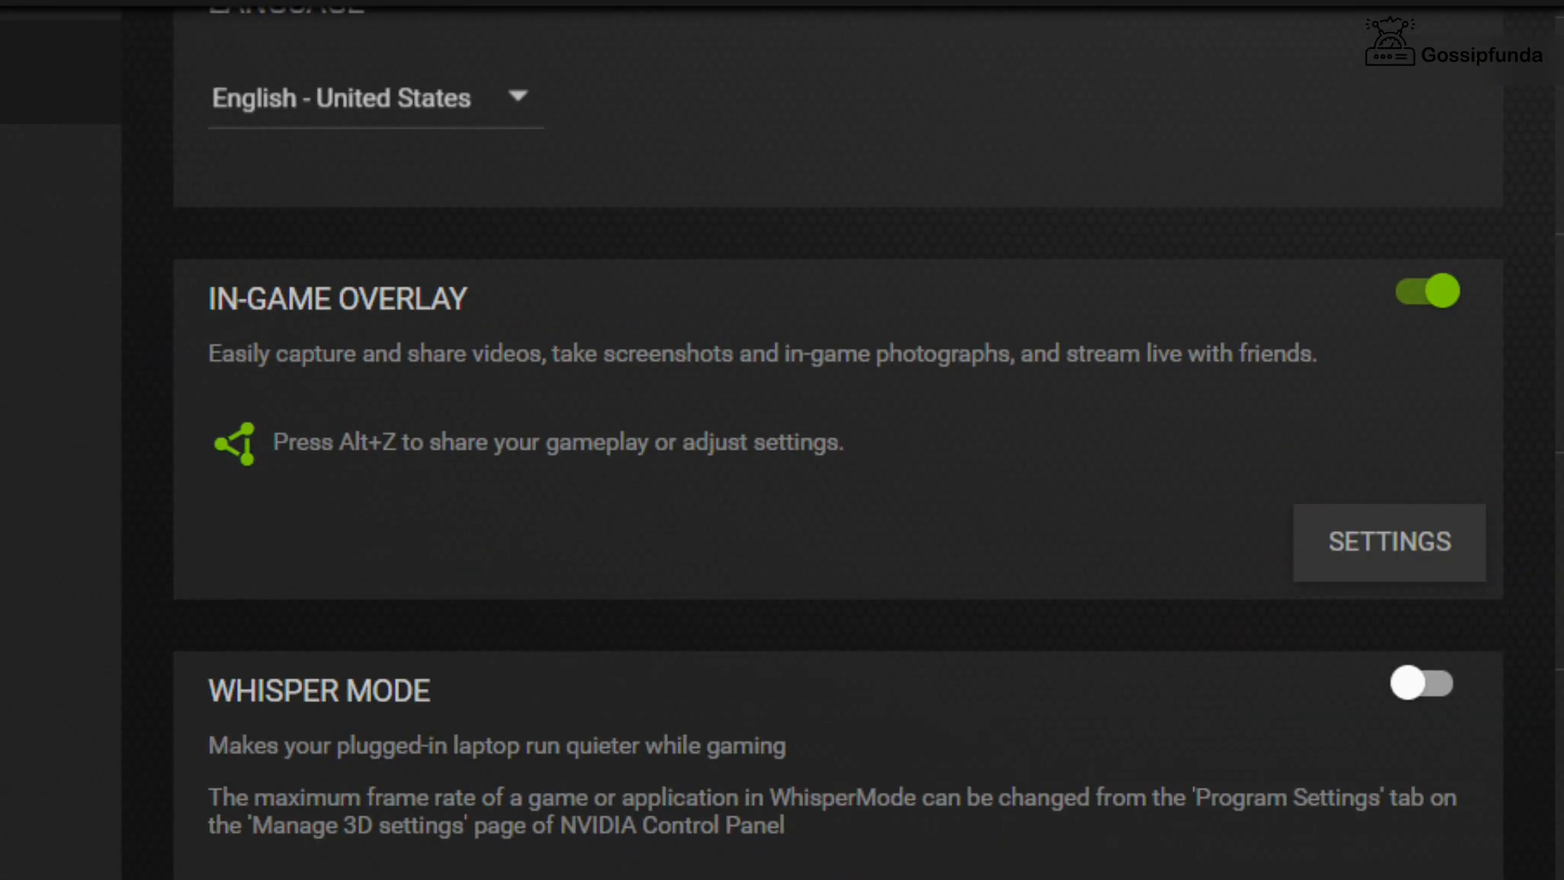